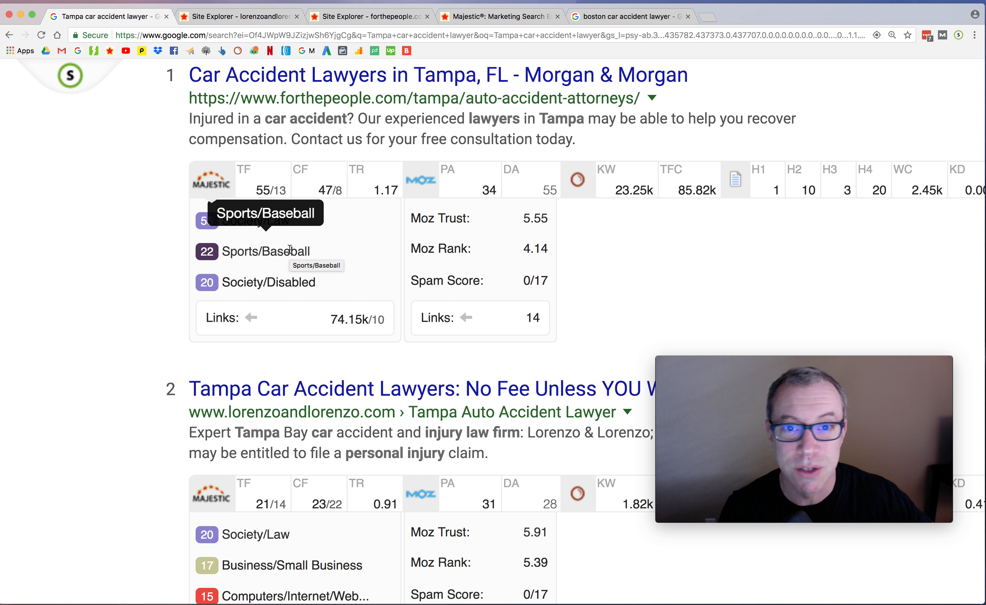
# - Select the search query, then scroll to the Morgan & Morgan result with its Majestic TF metrics
pyautogui.click(314, 107)
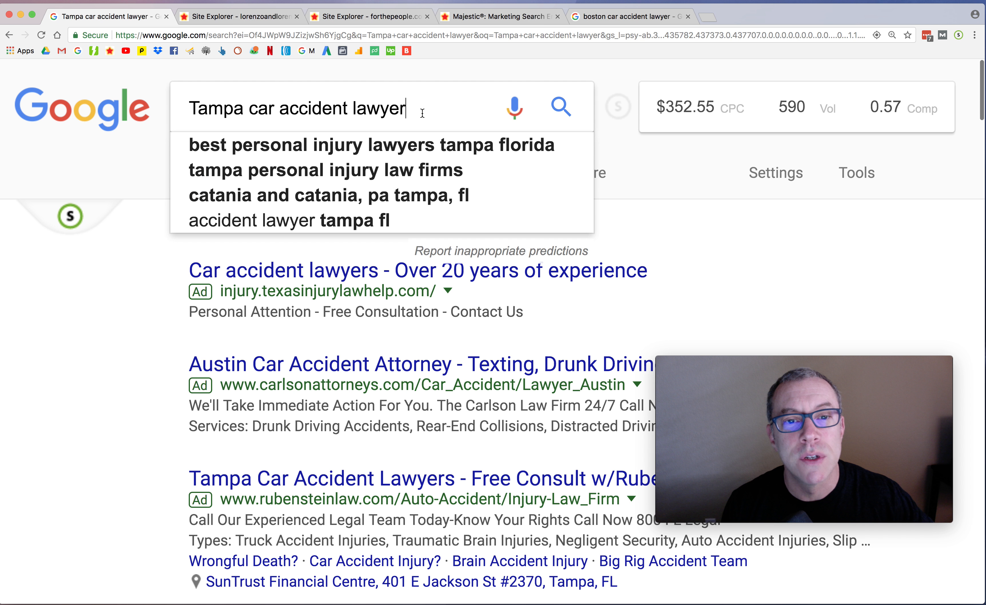
pyautogui.tripleClick(296, 108)
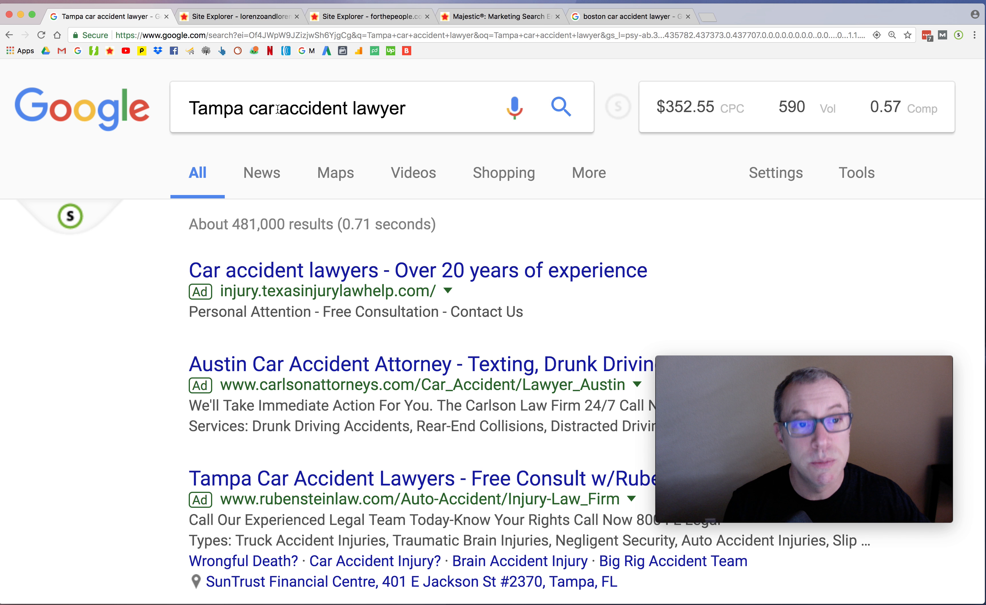
pyautogui.scroll(-3)
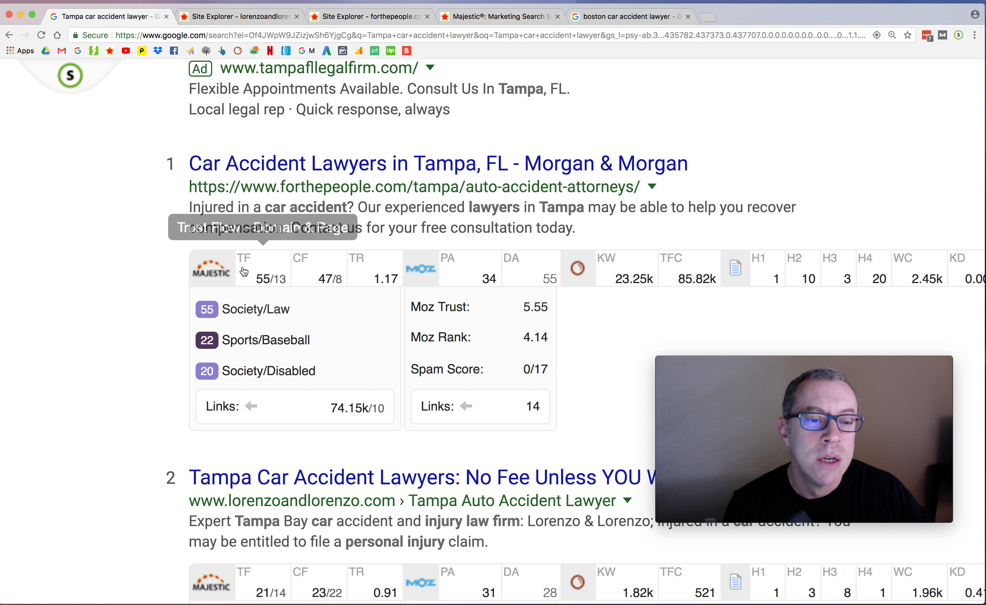
pyautogui.moveTo(244, 271)
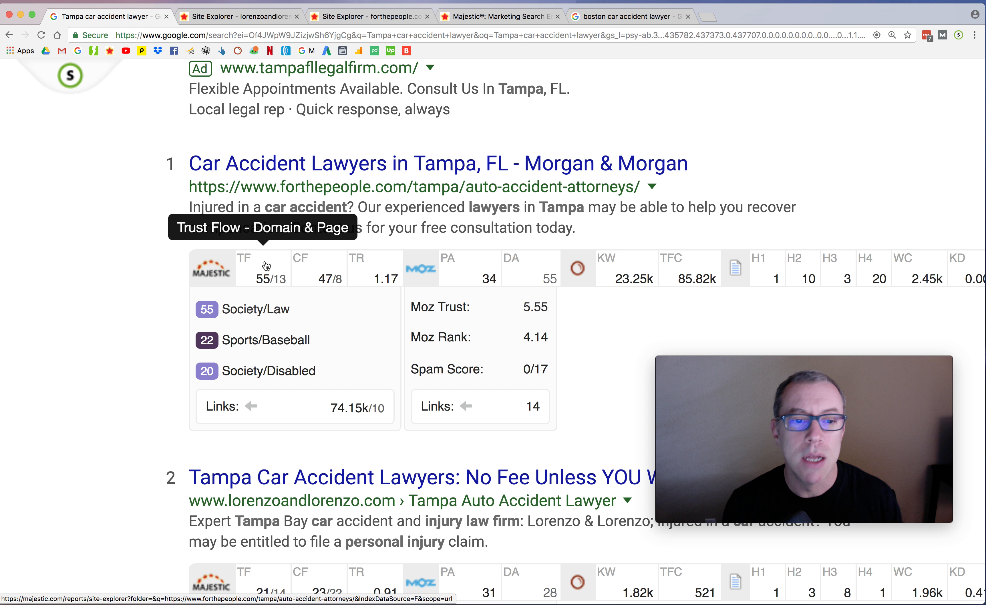
pyautogui.moveTo(654, 186)
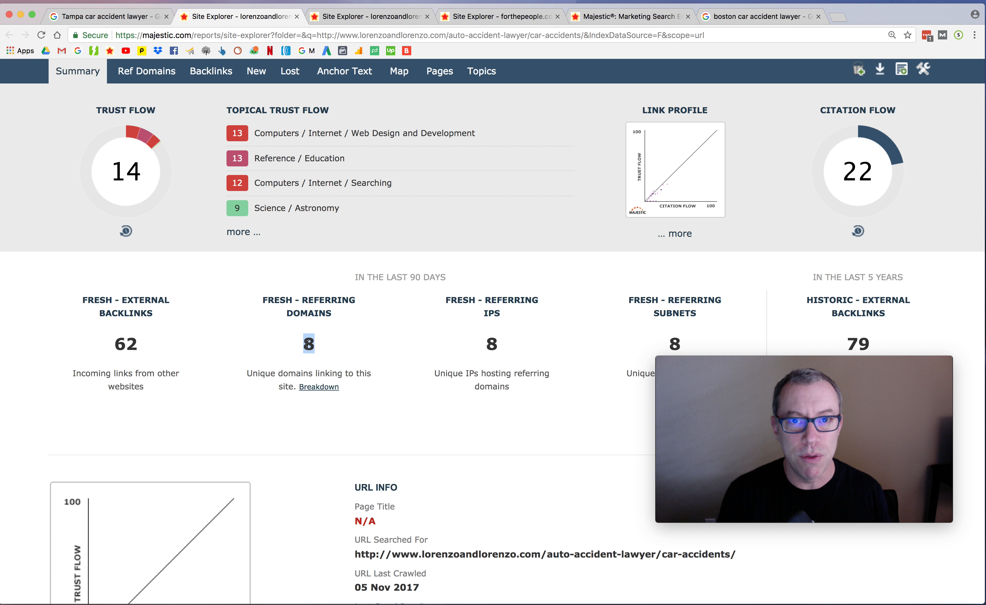
# - Show the Ref Domains list for the Lorenzo & Lorenzo page, led by workingmanlaw.com
pyautogui.click(145, 71)
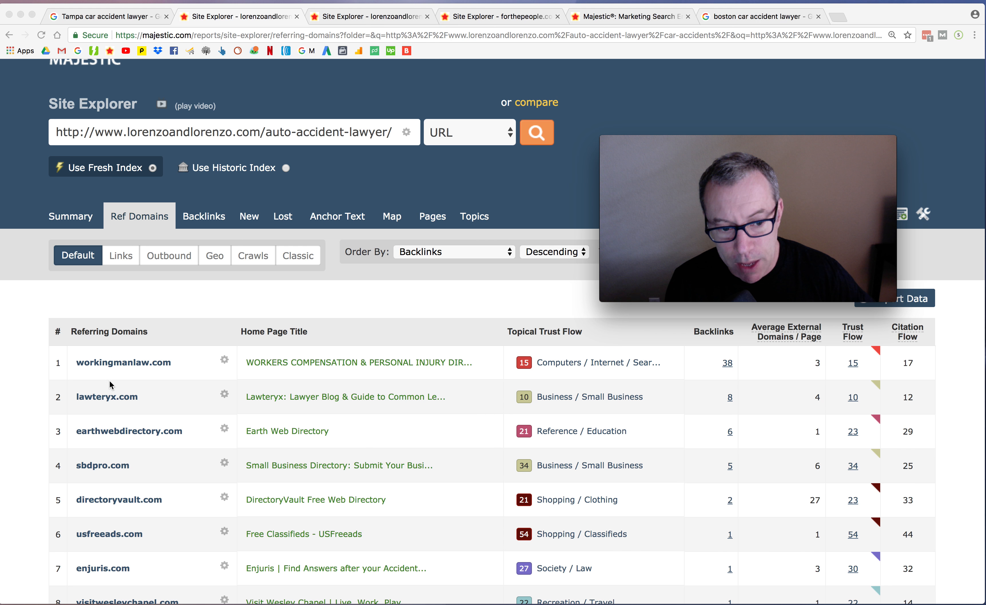
# - Scroll the Ref Domains table to examine each linking domain's Trust Flow and topic
pyautogui.scroll(-3)
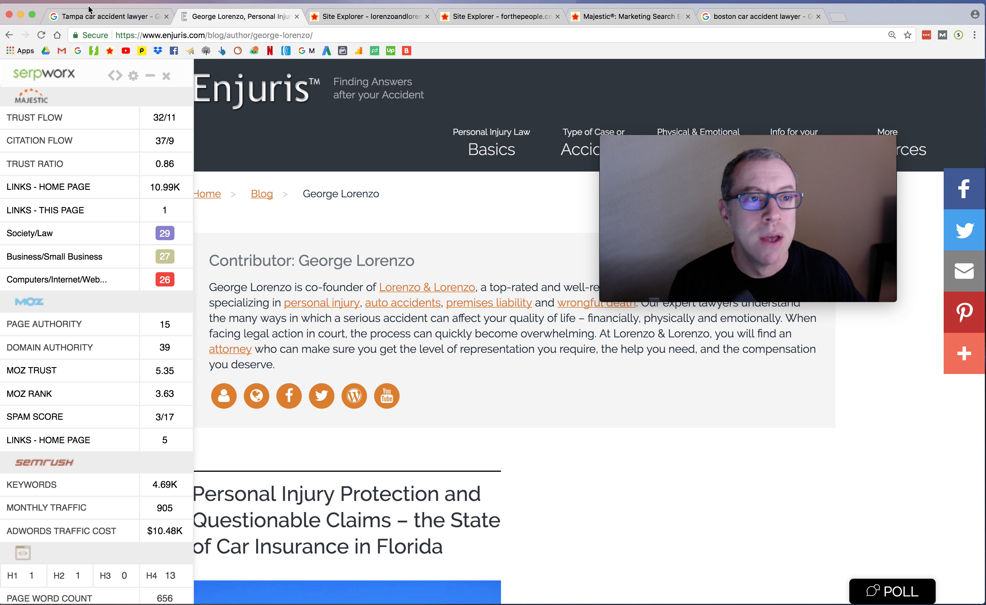
# - Switch to the forthepeople.com Site Explorer tab, then to the Boston car accident lawyer search
pyautogui.click(499, 15)
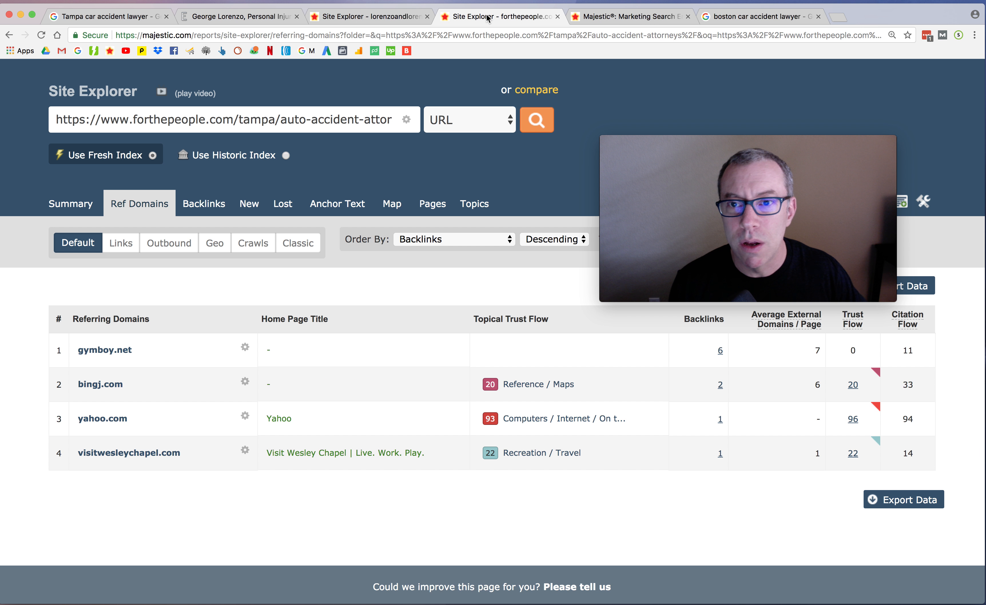
pyautogui.click(370, 15)
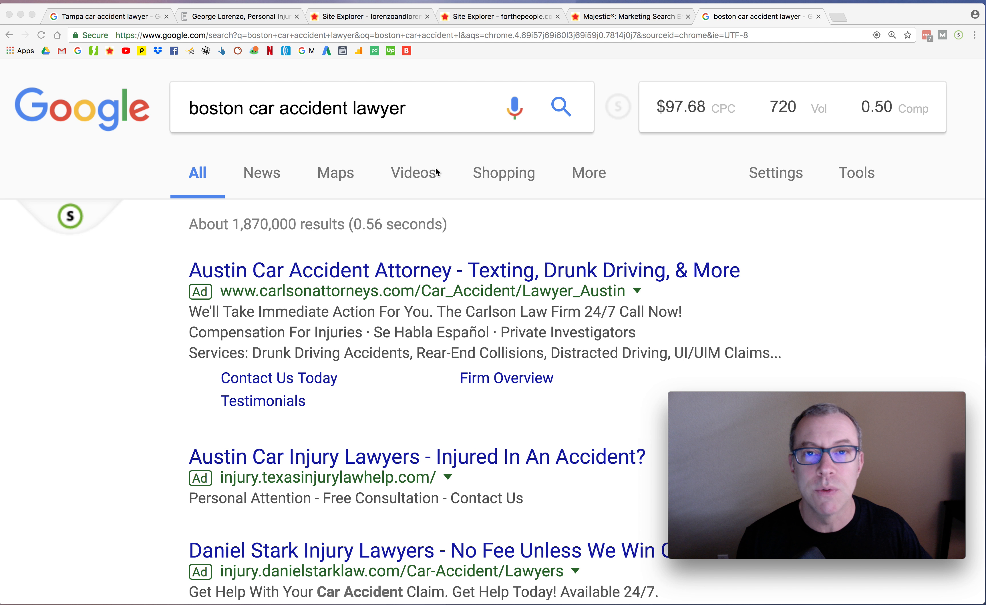
# - Scroll the Boston results down to result 3, the joelhschwartz.com page with its Majestic link
pyautogui.scroll(-3)
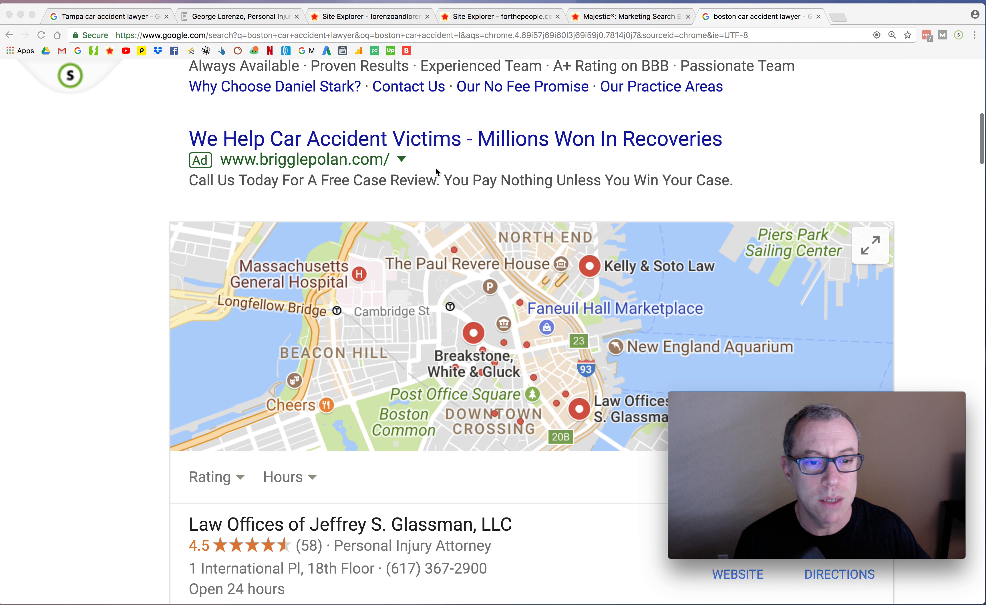
pyautogui.scroll(-3)
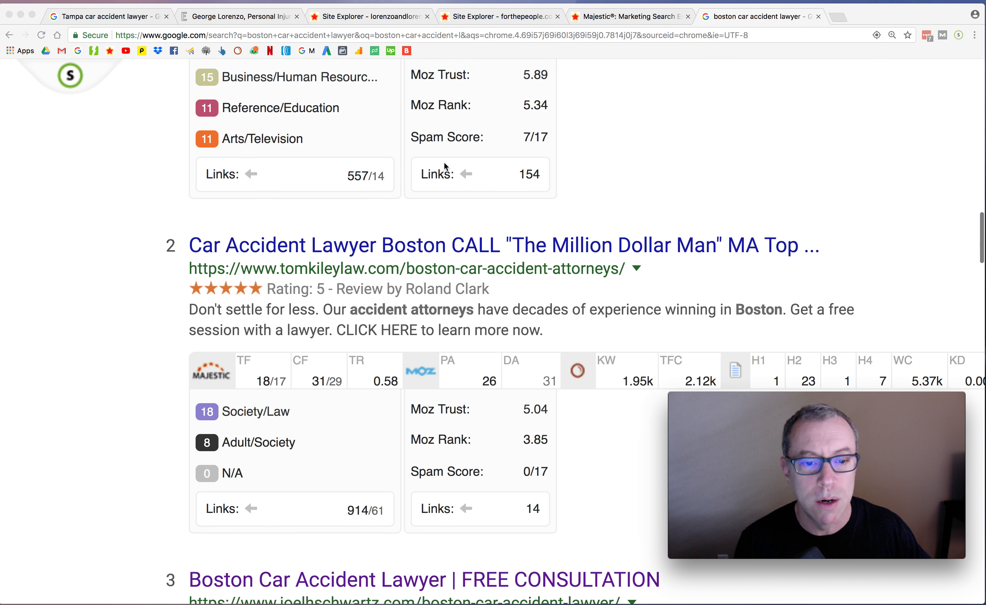
pyautogui.scroll(-3)
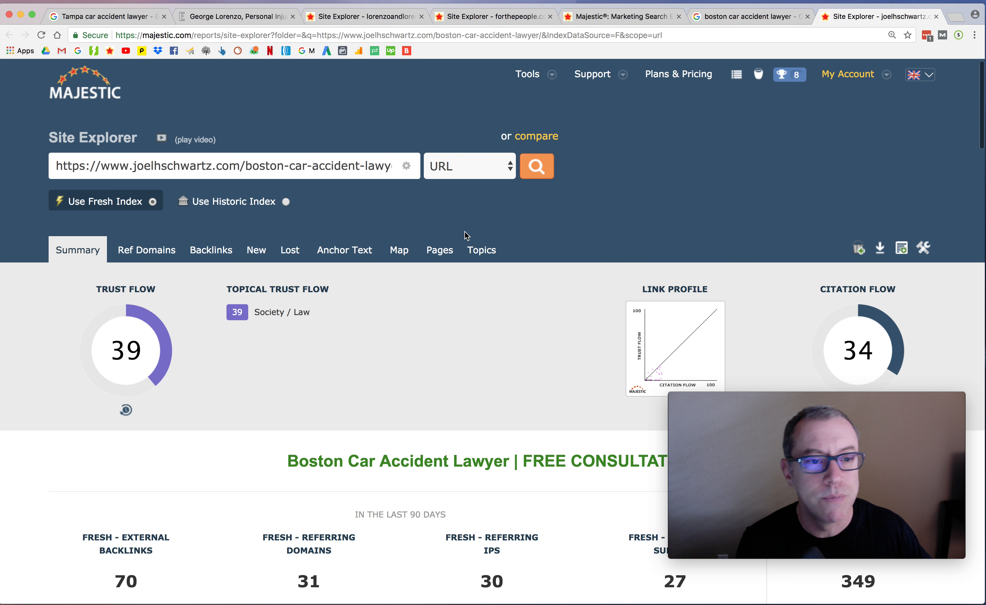
pyautogui.scroll(-3)
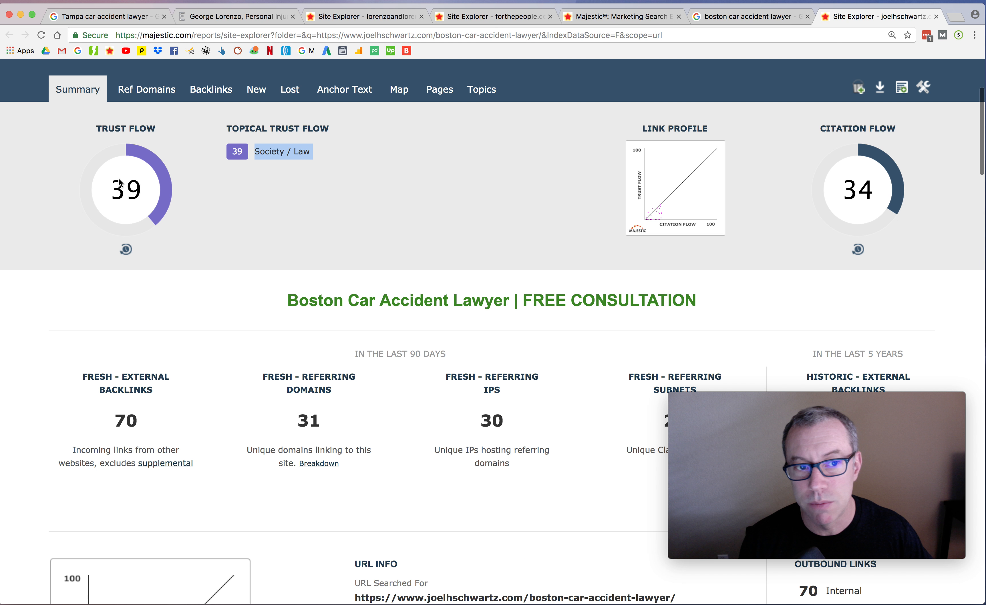
pyautogui.scroll(-3)
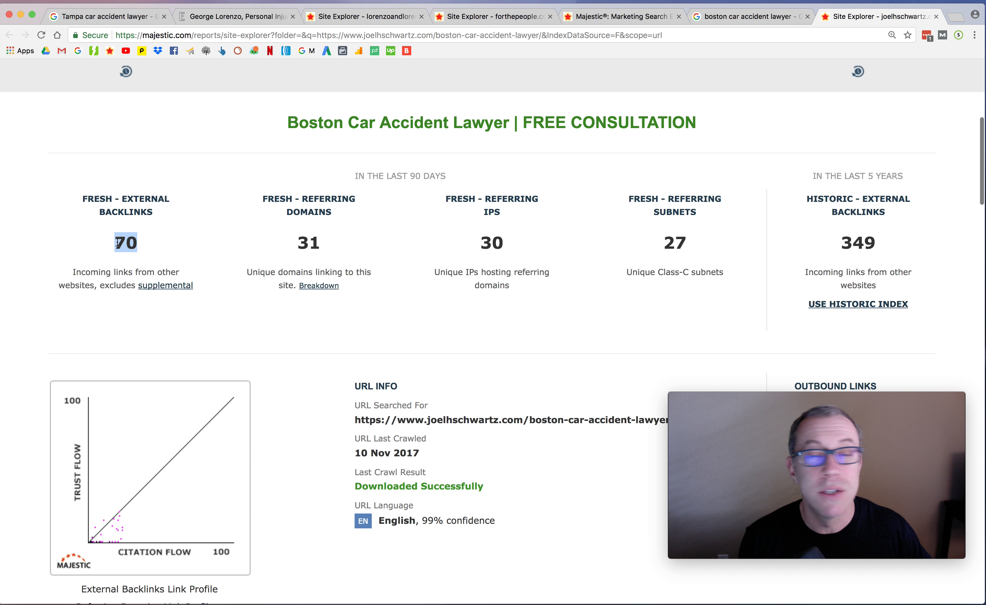
# - Highlight the 70 fresh external backlinks count, then return to the Tampa results tab
pyautogui.doubleClick(307, 243)
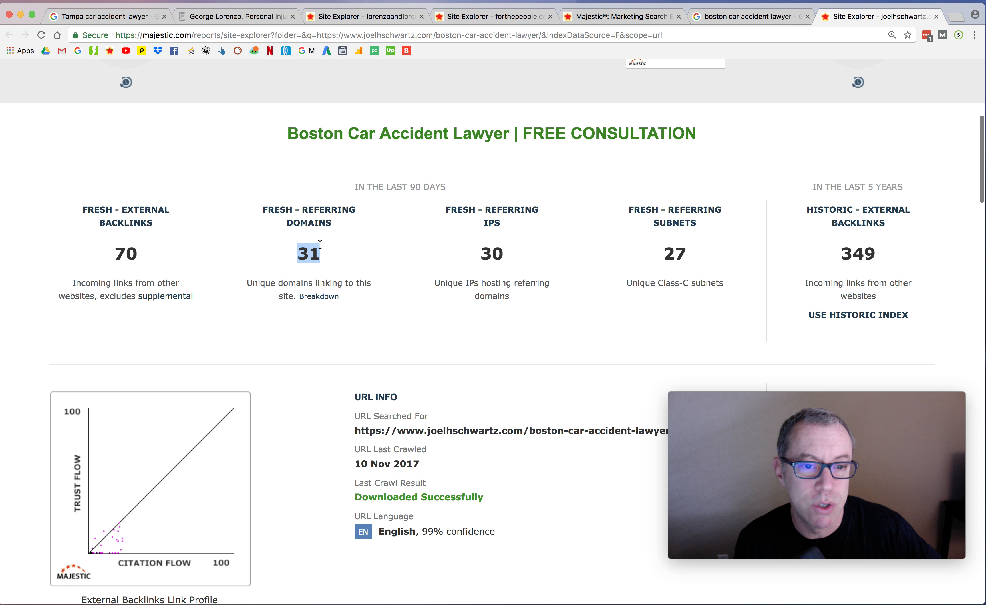
pyautogui.click(100, 15)
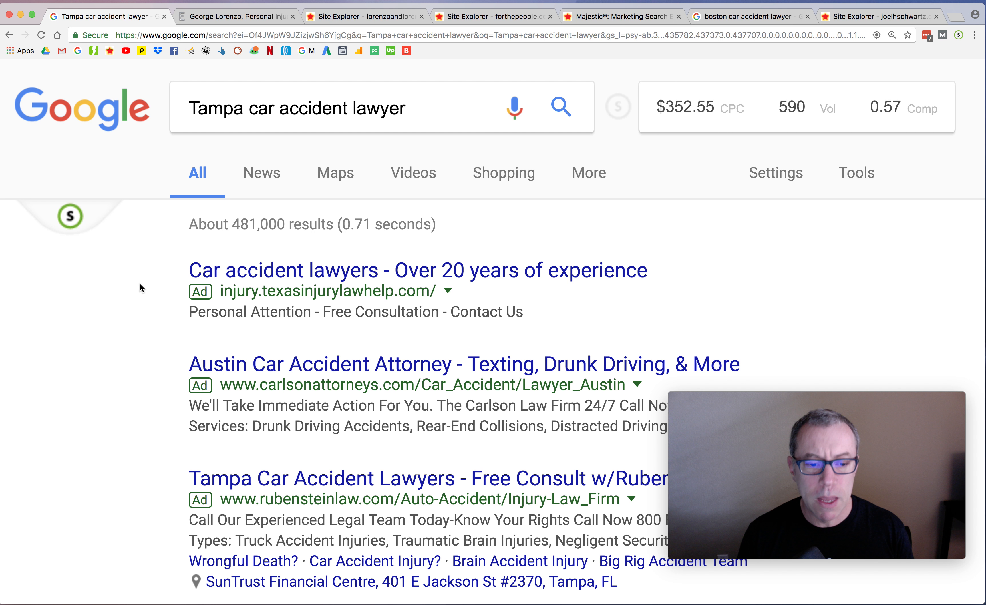